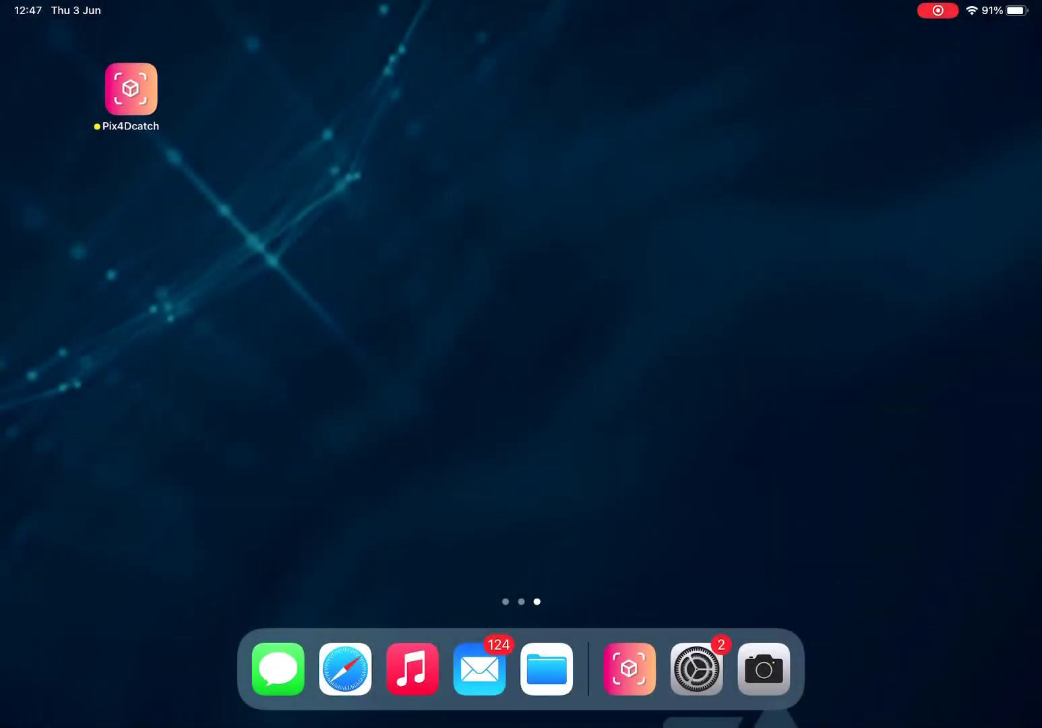
Step: Launch the Pix4Dcatch app from the iPad home screen
click(131, 88)
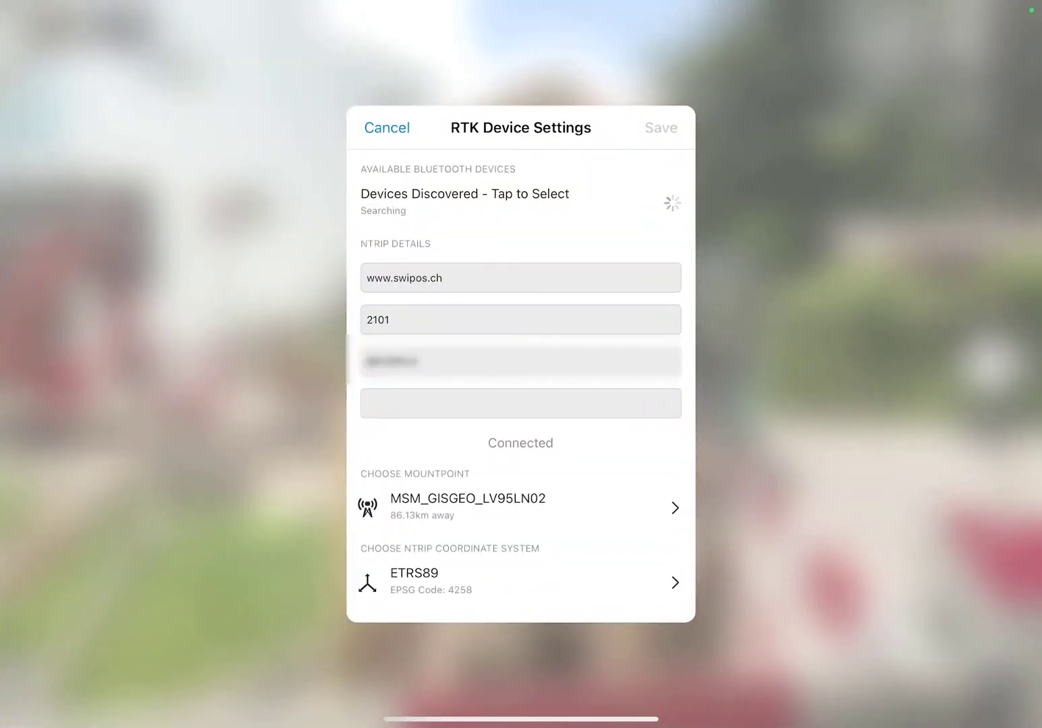
Step: Connect the discovered ViGRAM-2106020 Bluetooth RTK receiver
click(463, 193)
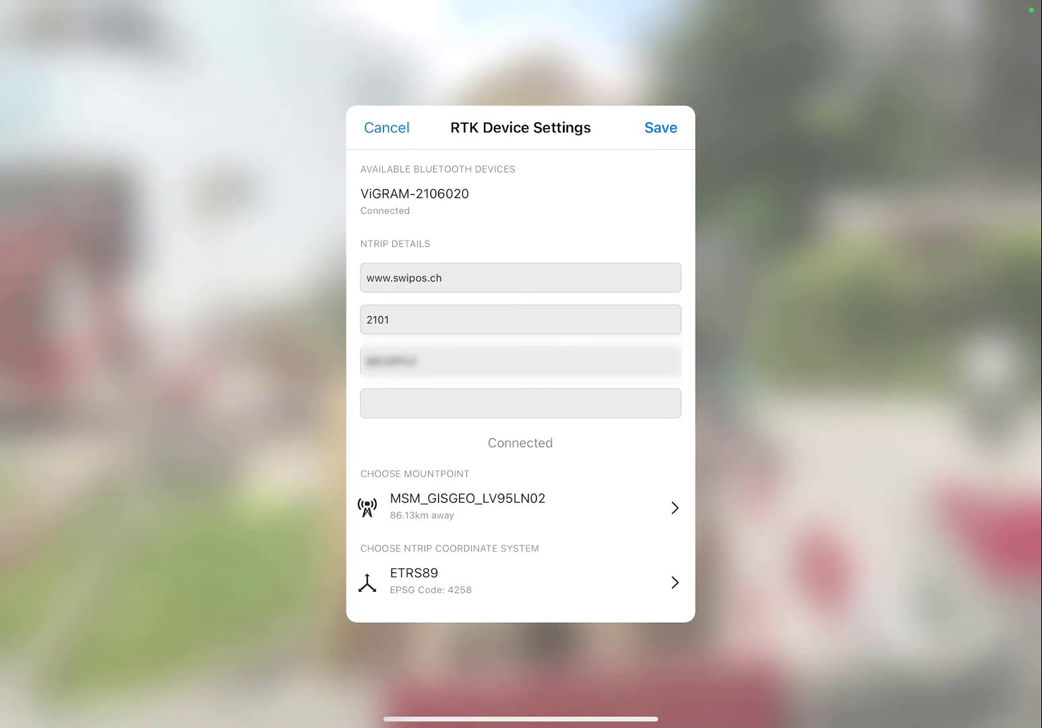
Step: Set mountpoint MSM_GISGEO_LV95LN02 and coordinate system ETRS89, then save the RTK settings
click(519, 507)
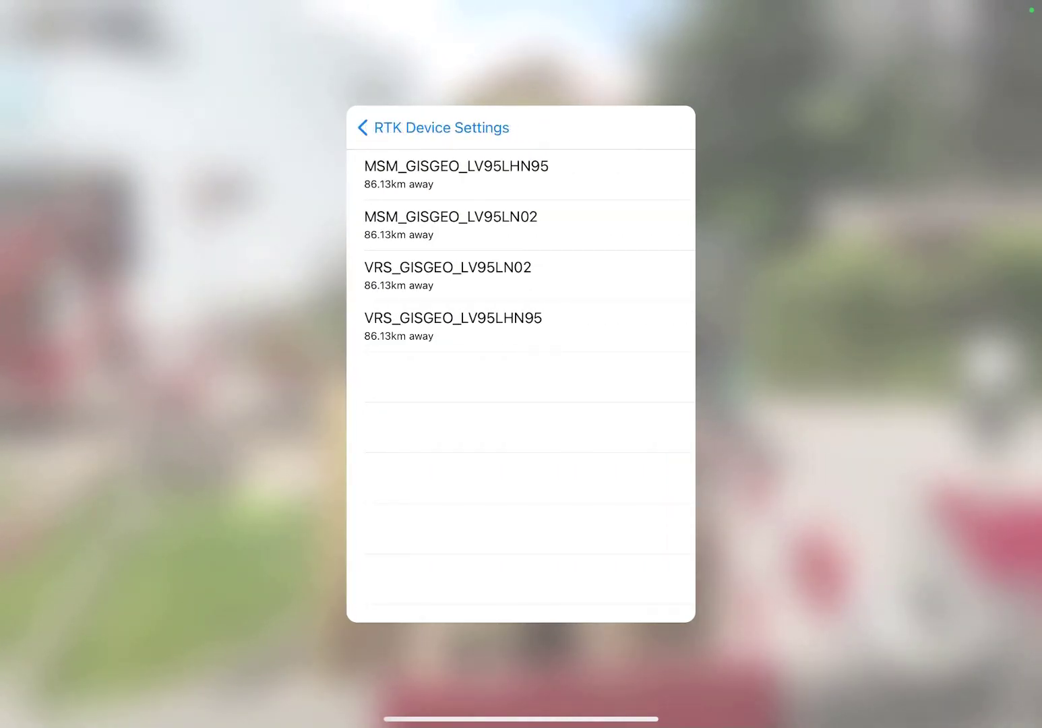
click(450, 225)
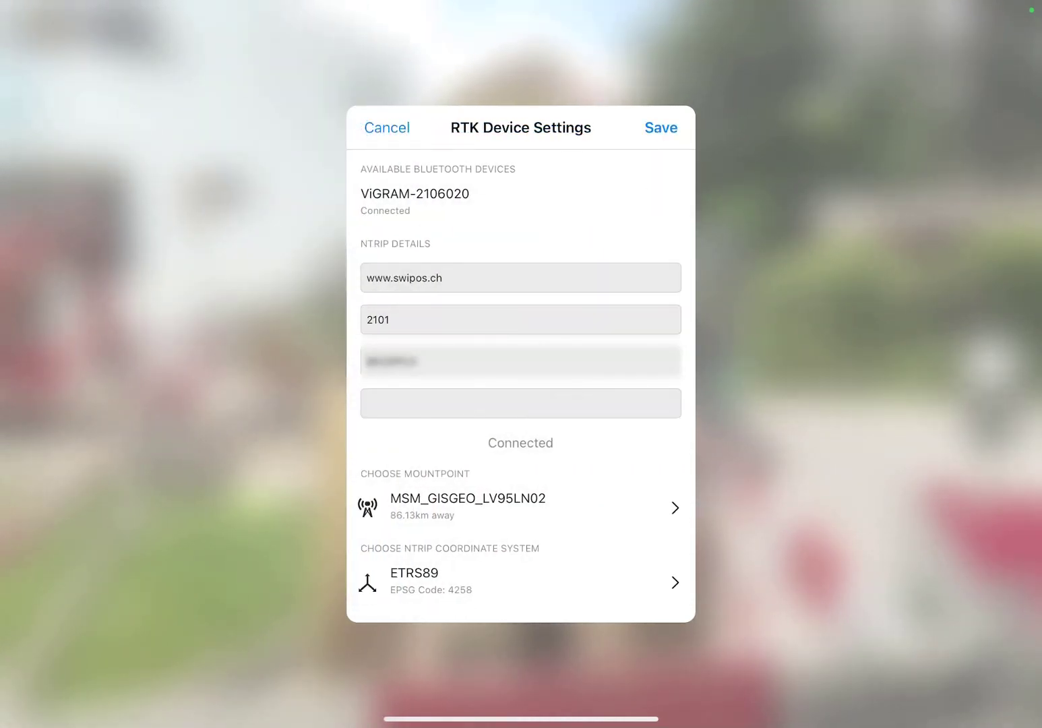
click(520, 581)
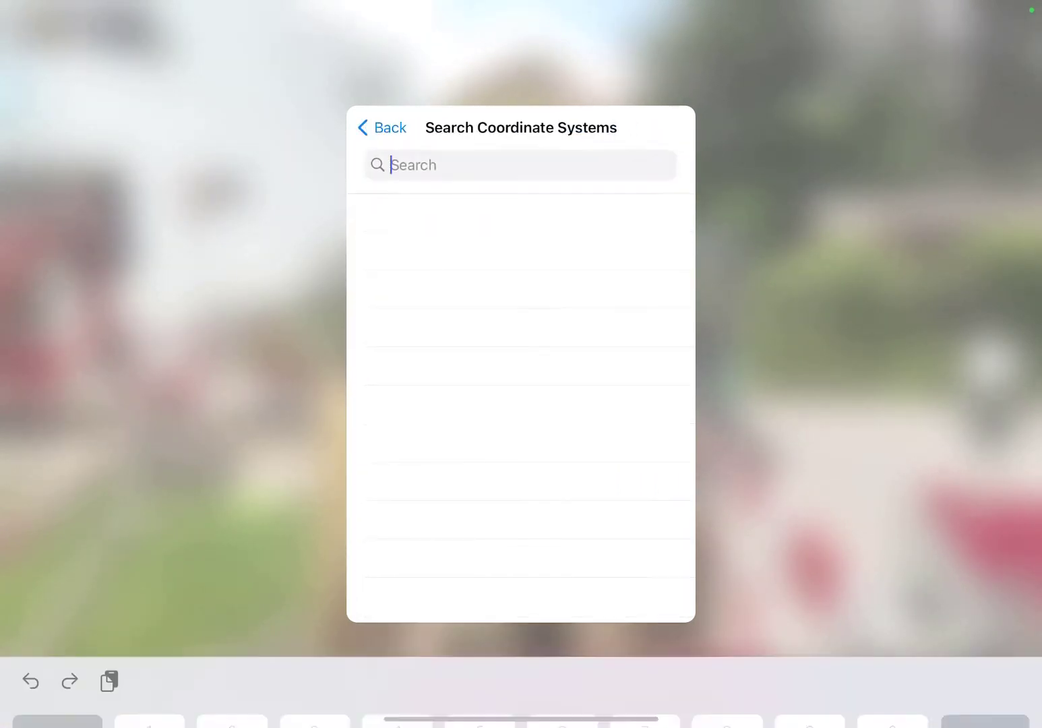
text(Etr)
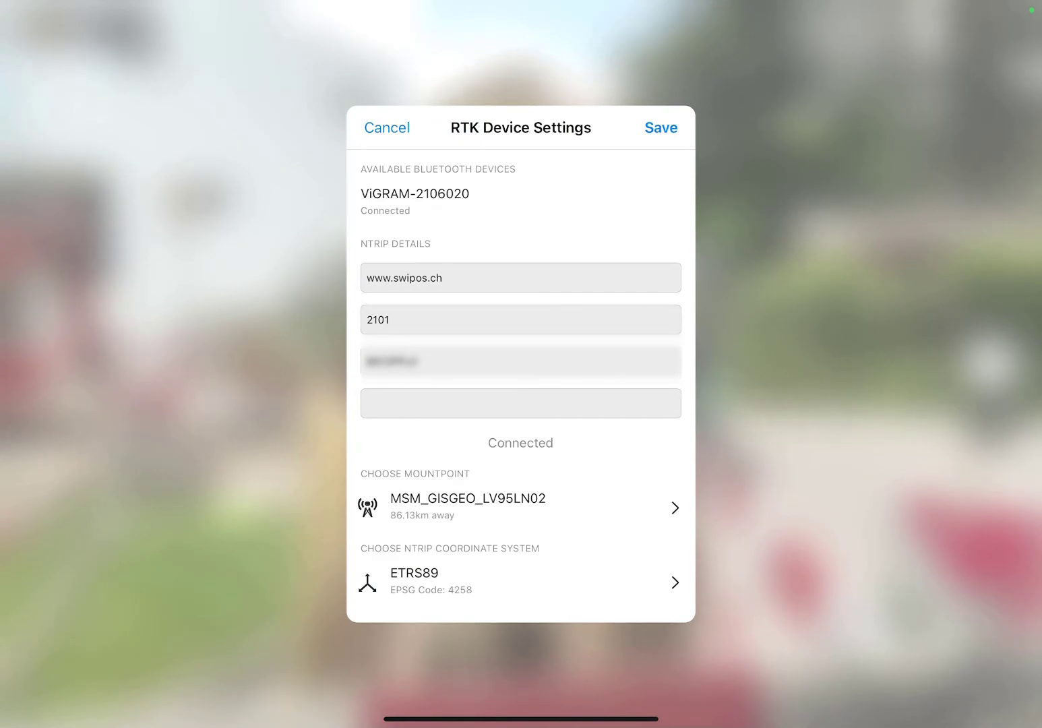
click(661, 127)
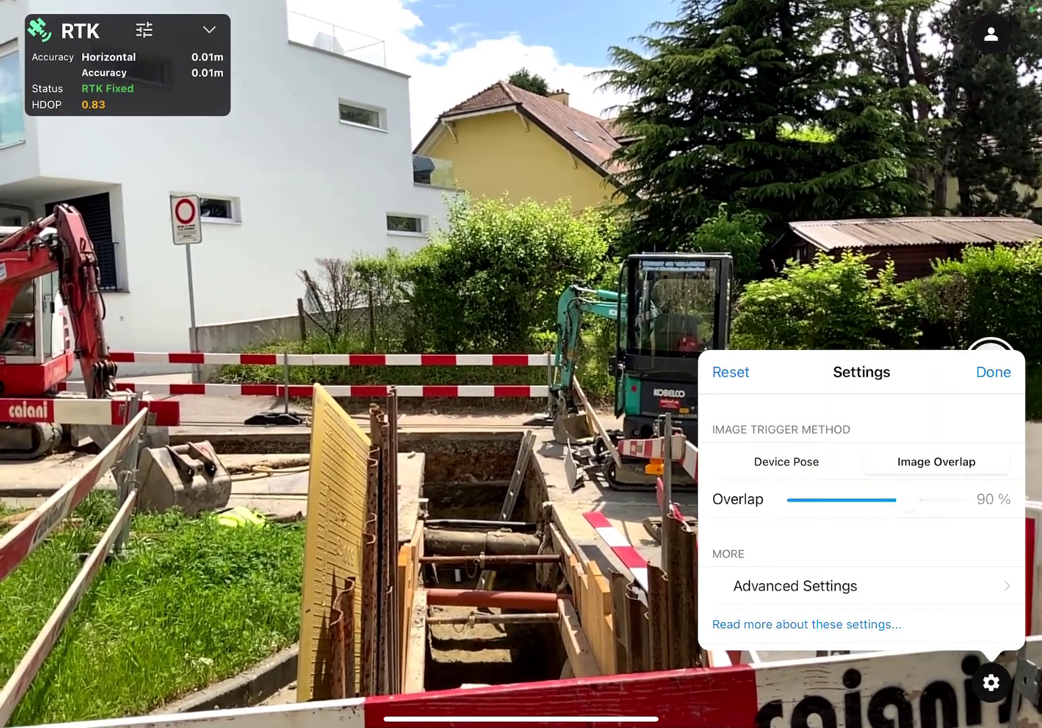
Step: Trigger images by Image Overlap at 90% and close capture settings
click(992, 372)
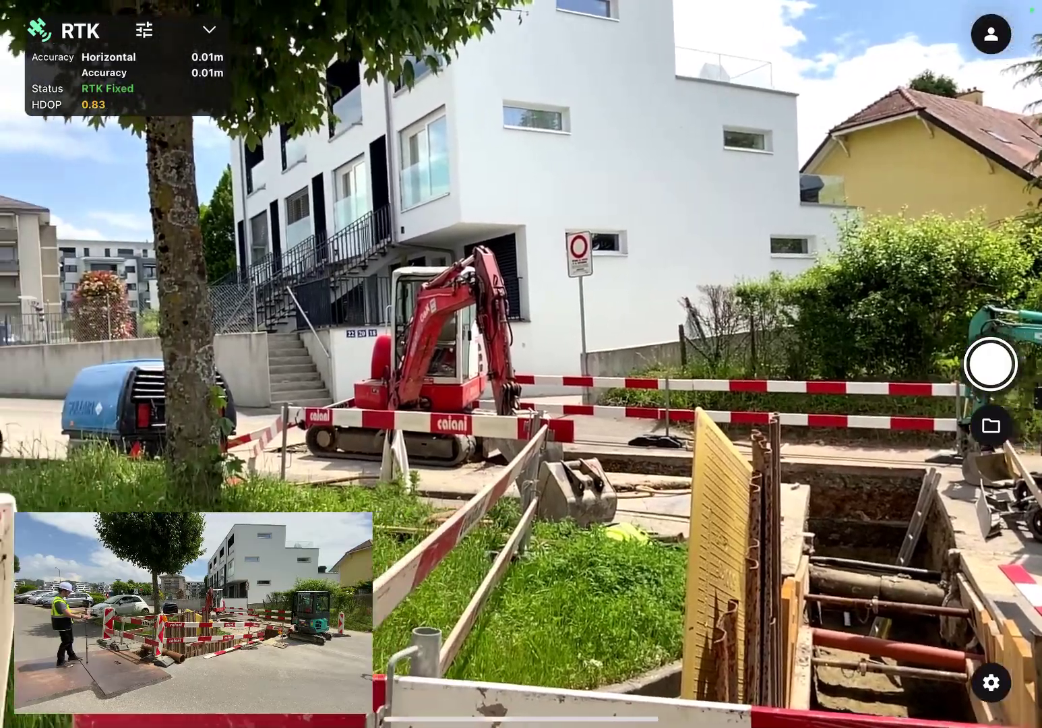
Step: Start capturing images of the trench
click(991, 363)
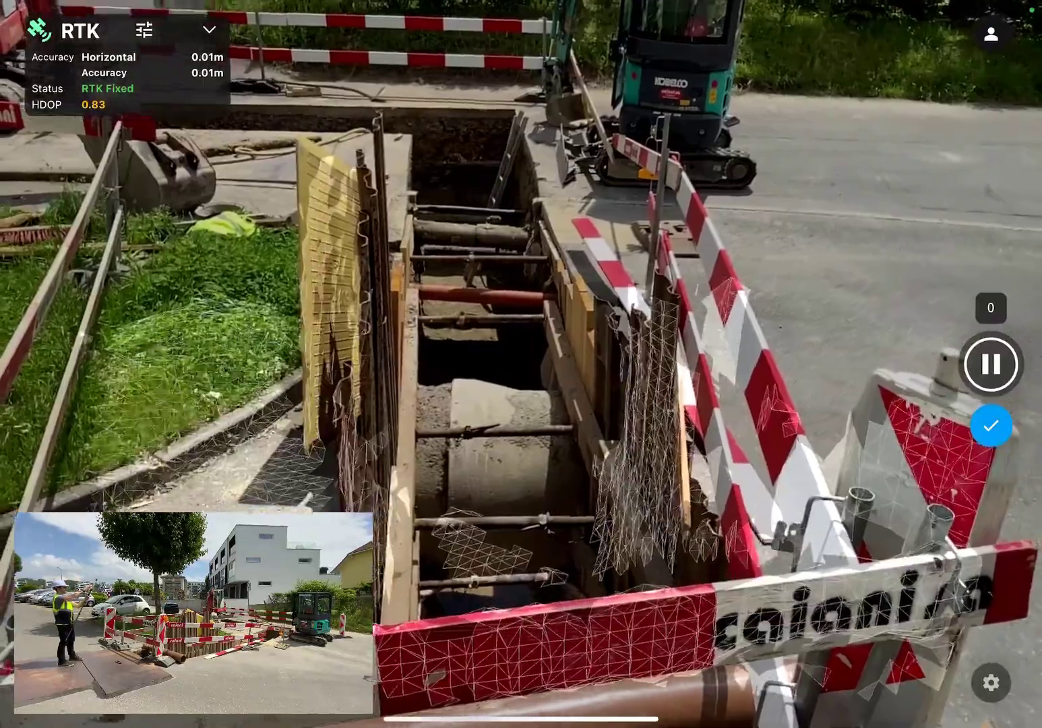
Step: Capture the trench, pausing once and resuming until 52 images are taken
click(991, 424)
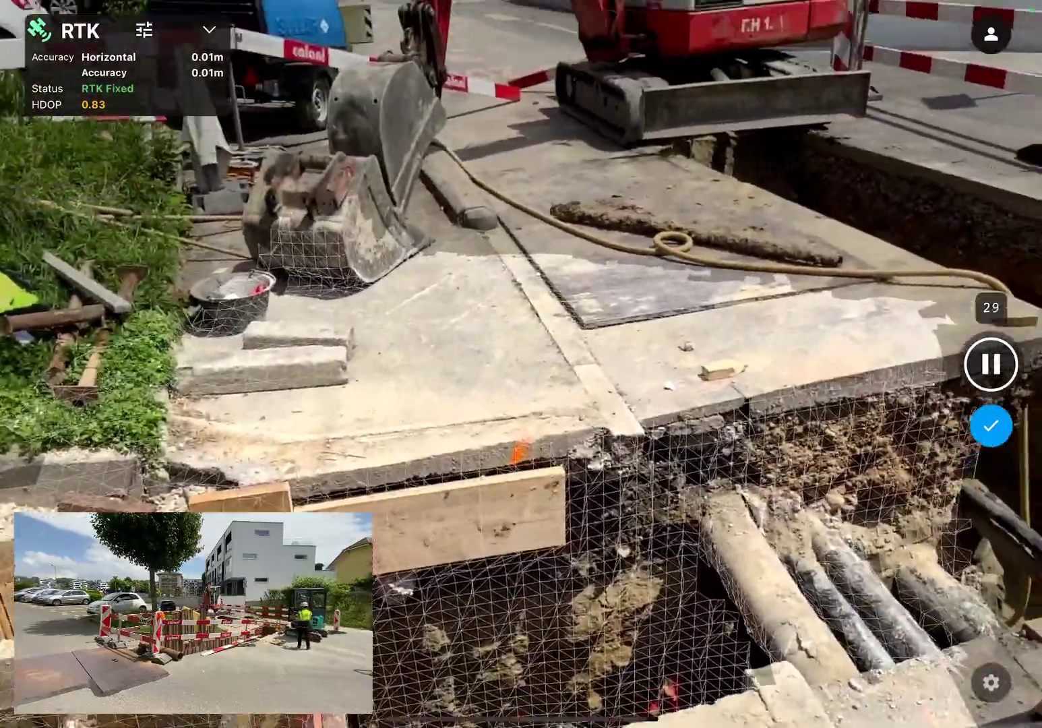
click(990, 364)
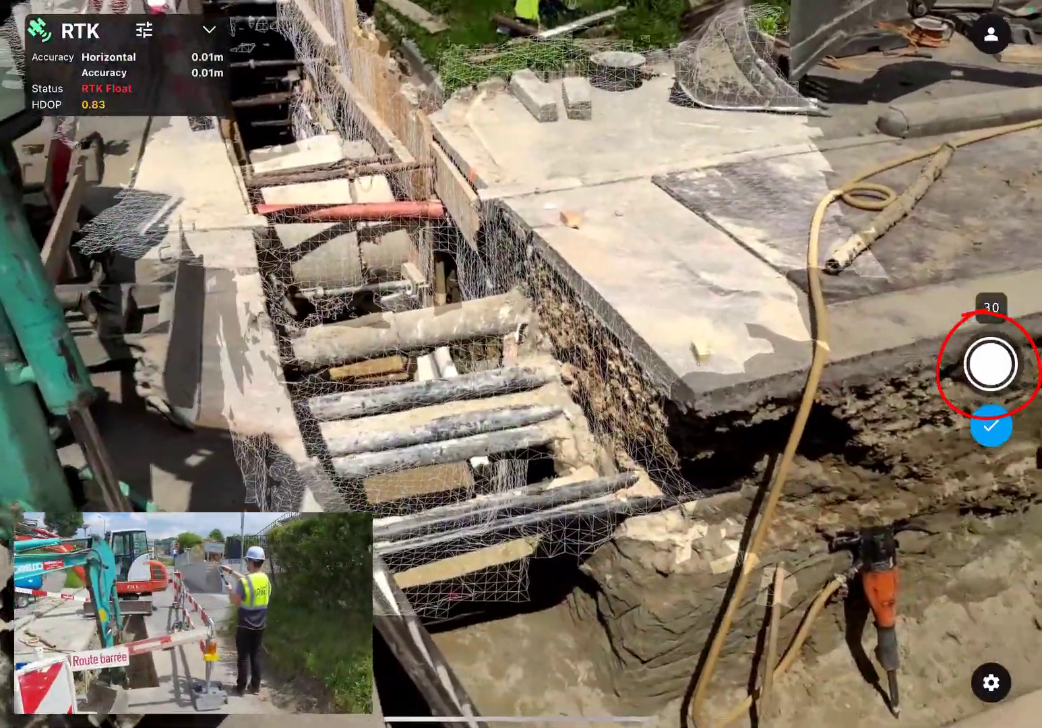
click(990, 364)
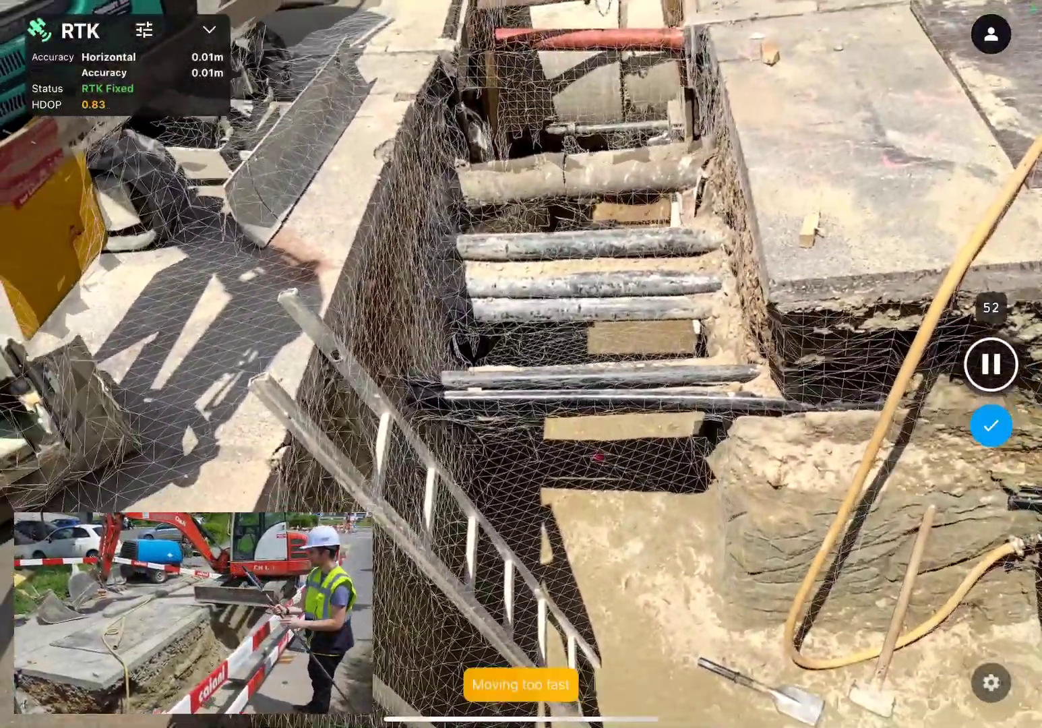
click(991, 425)
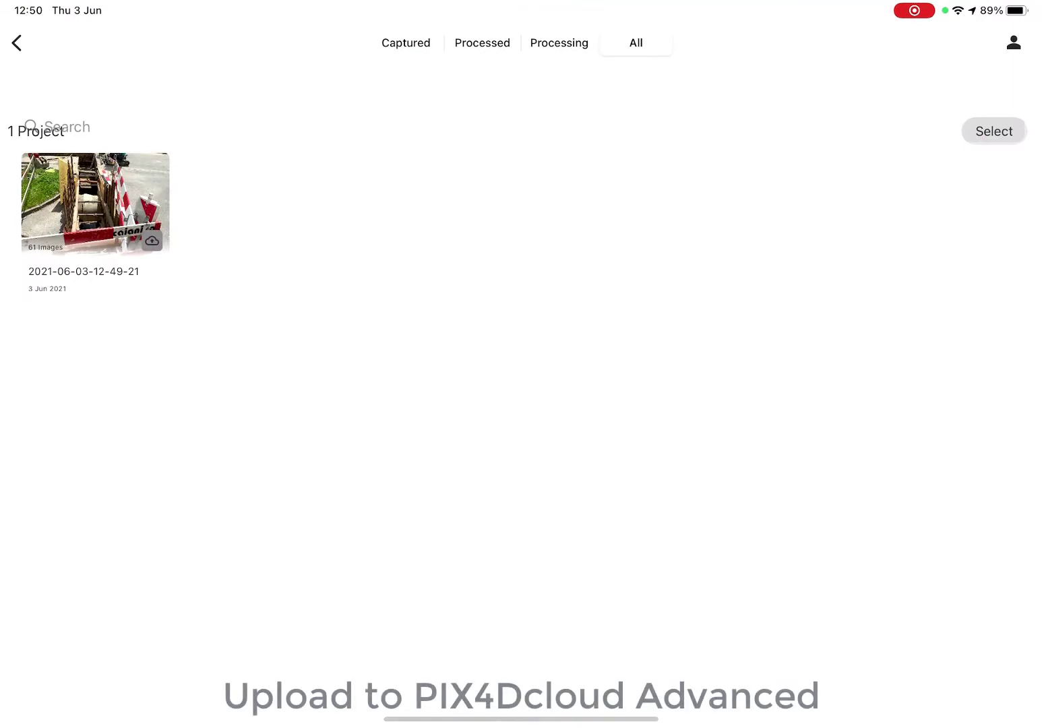
click(94, 203)
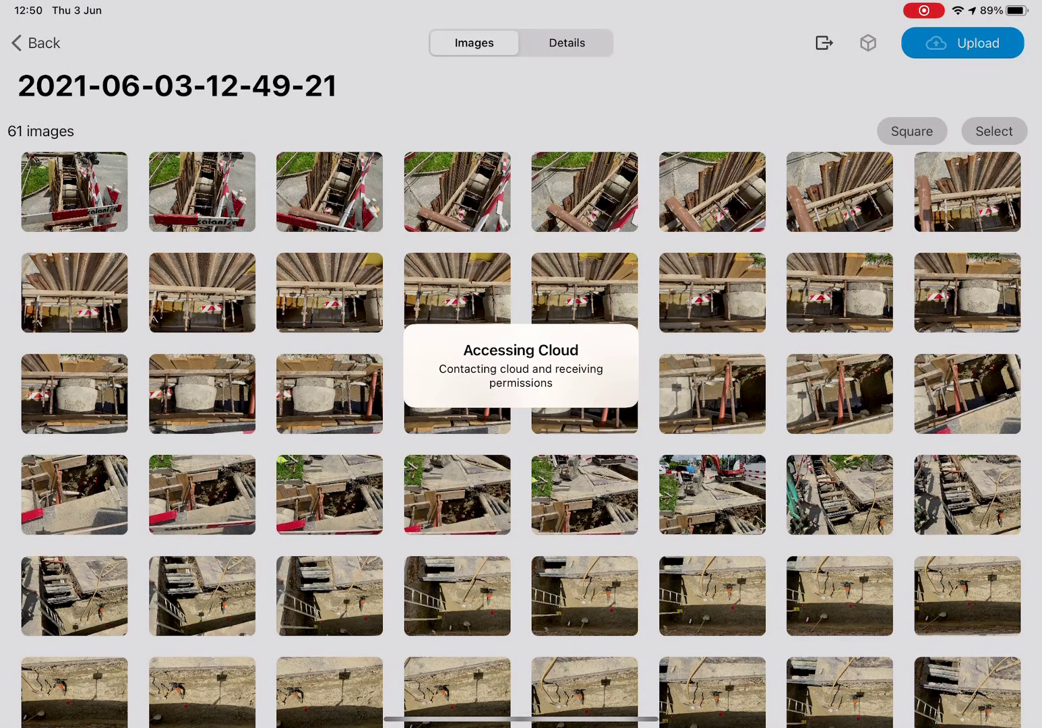
Step: Bring up the upload options for a new PIX4Dcloud Advanced dataset
click(962, 42)
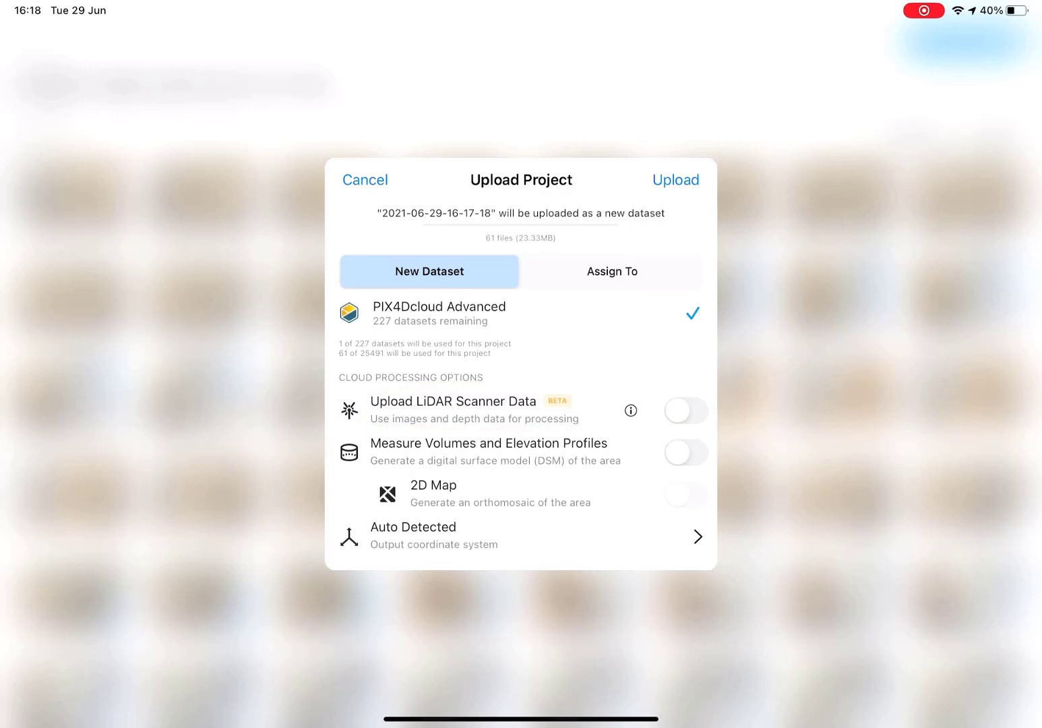
Step: Upload the 61 files to PIX4Dcloud Advanced with CH1903+ / LV95 output coordinates
click(611, 271)
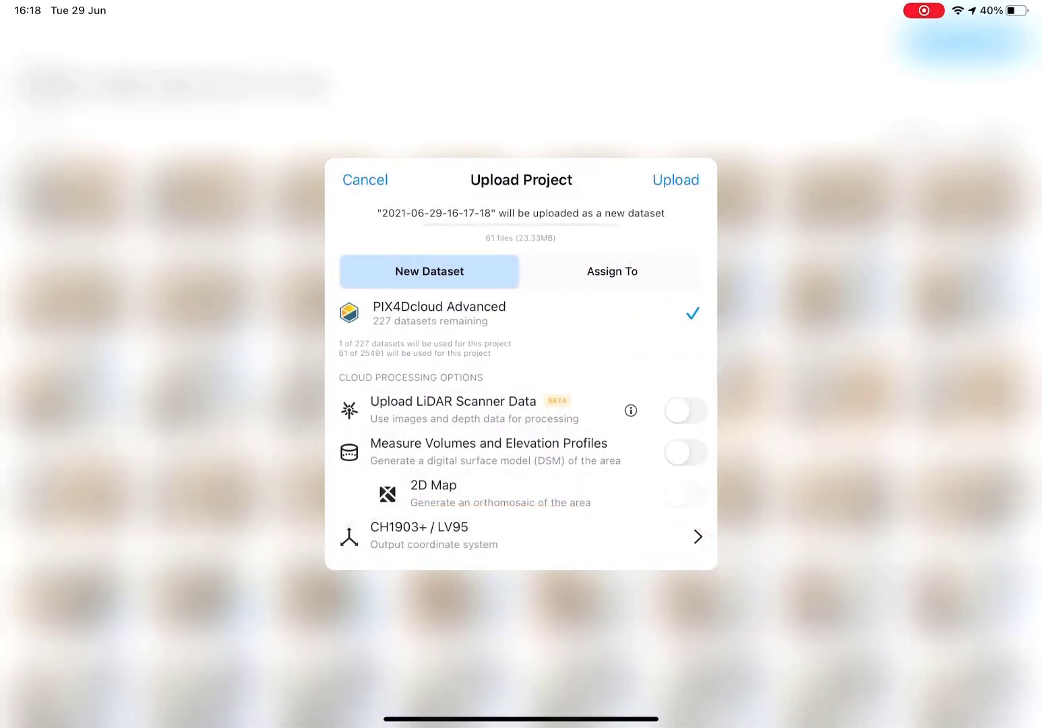
click(676, 180)
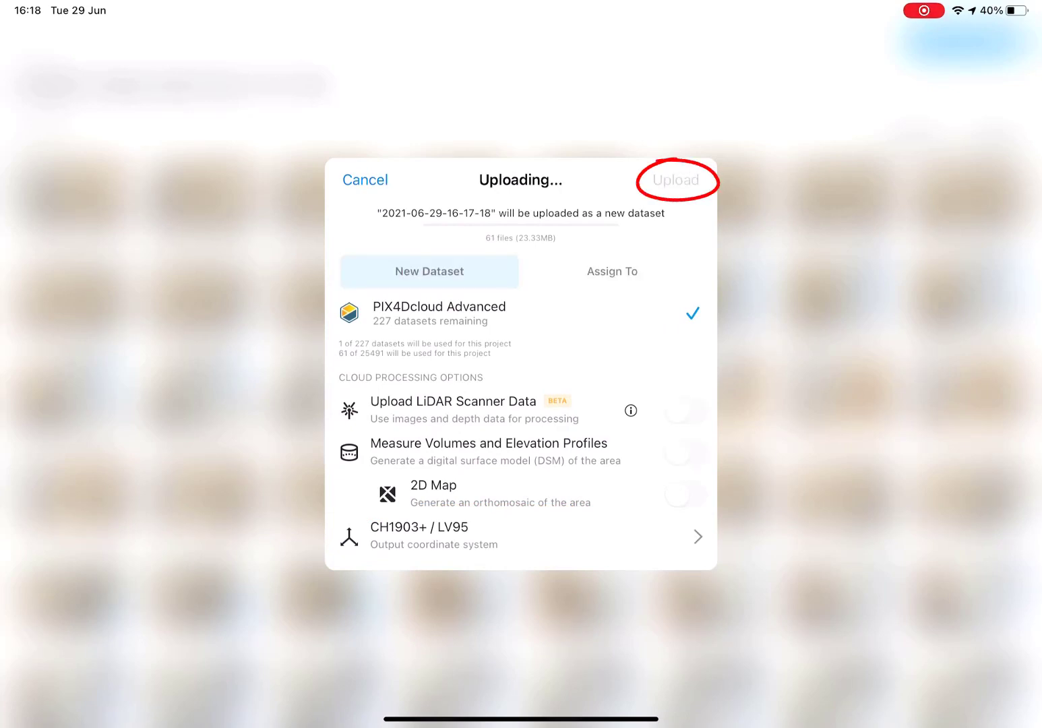
click(676, 180)
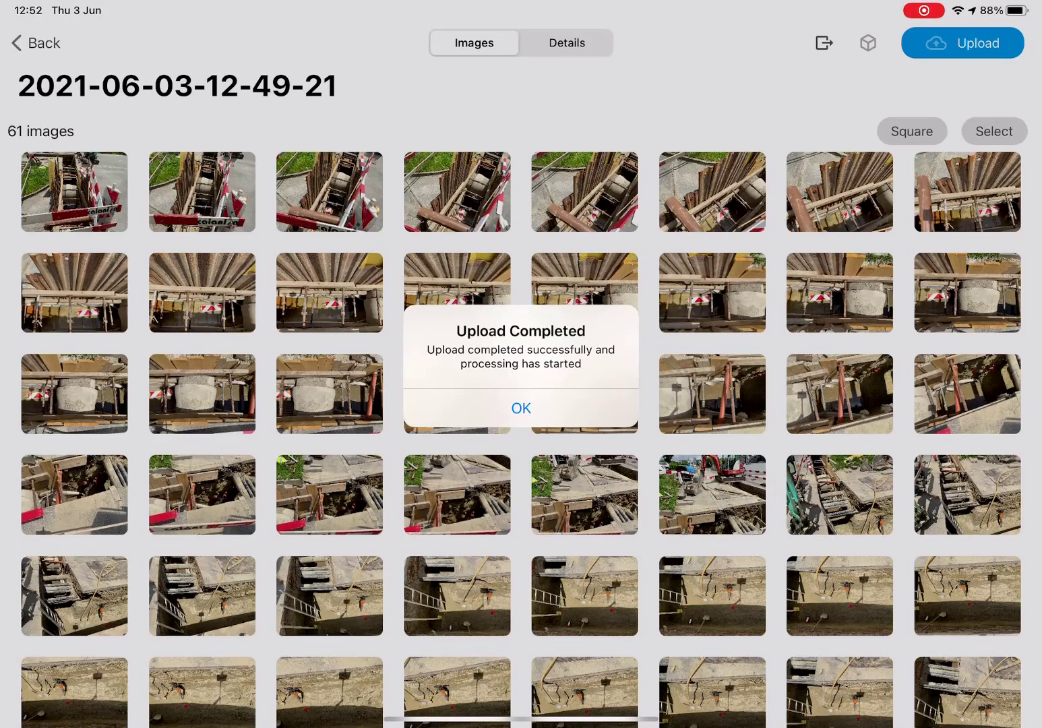
Step: Dismiss the Upload Completed alert and return to the project list
click(520, 408)
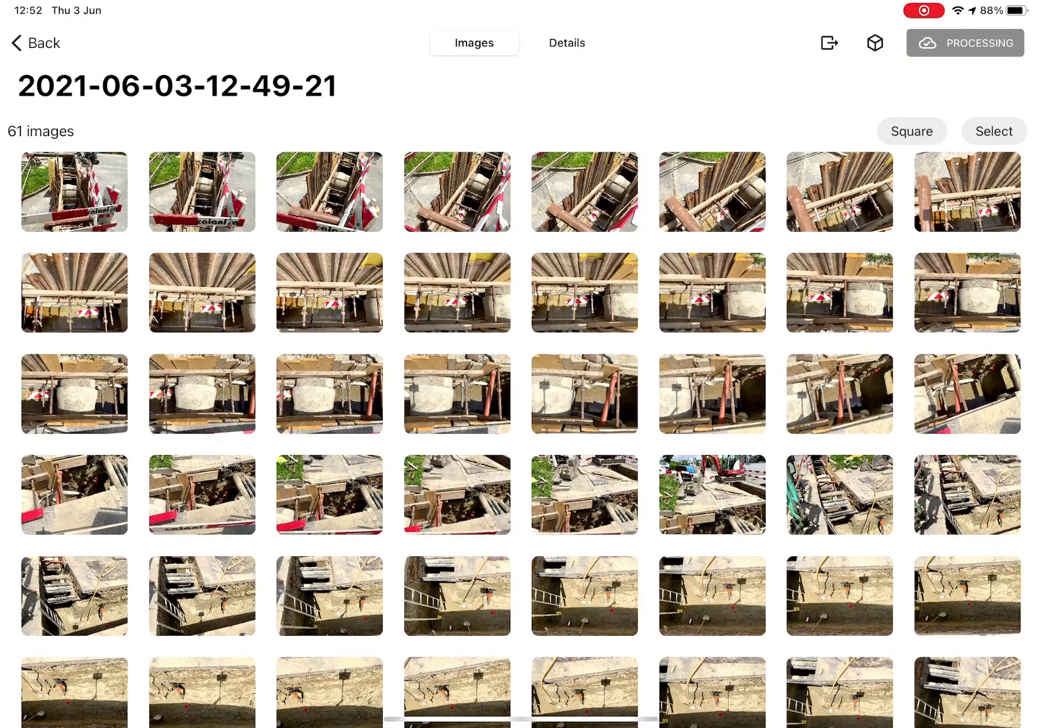
click(16, 43)
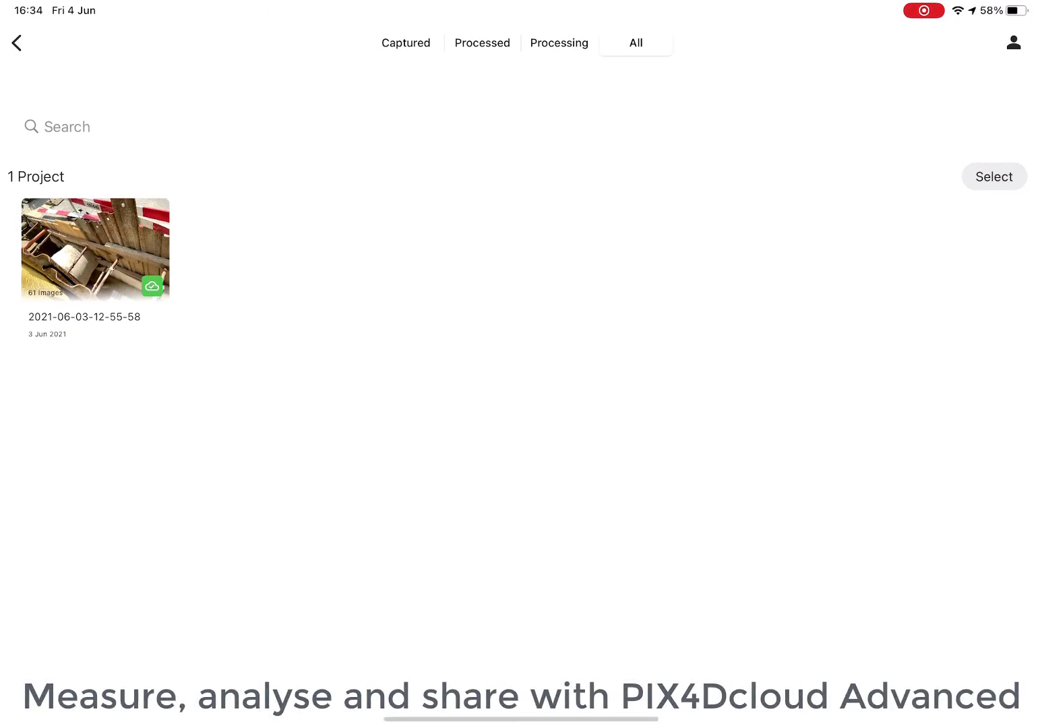
click(94, 250)
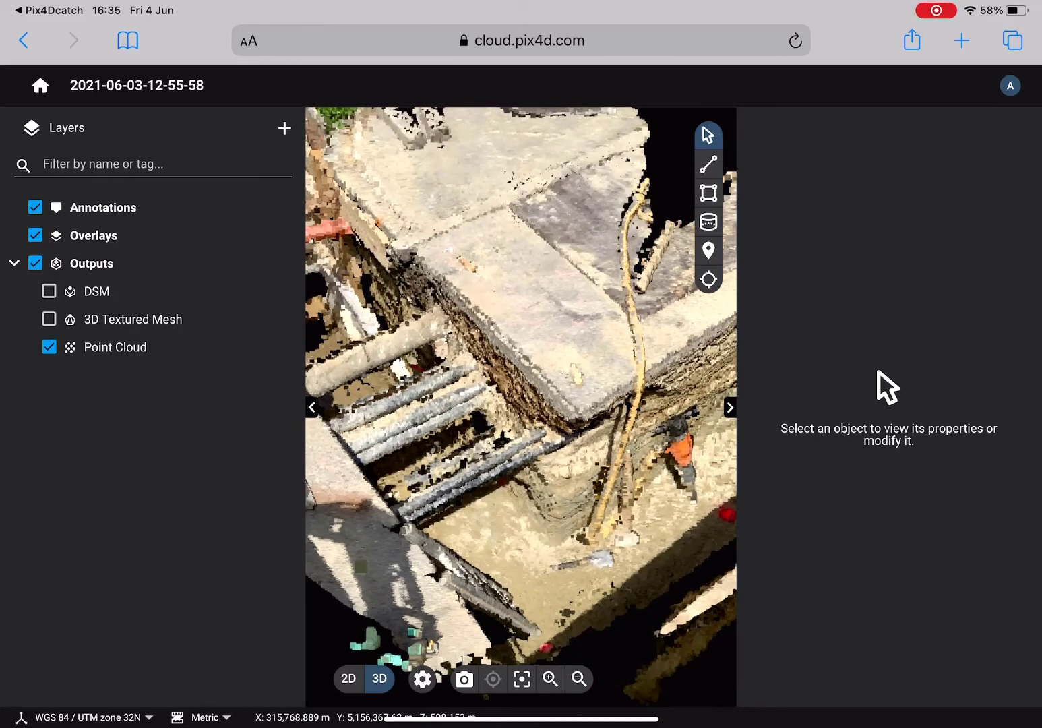
Step: Activate the distance-or-elevation measurement tool on the trench point cloud
click(707, 164)
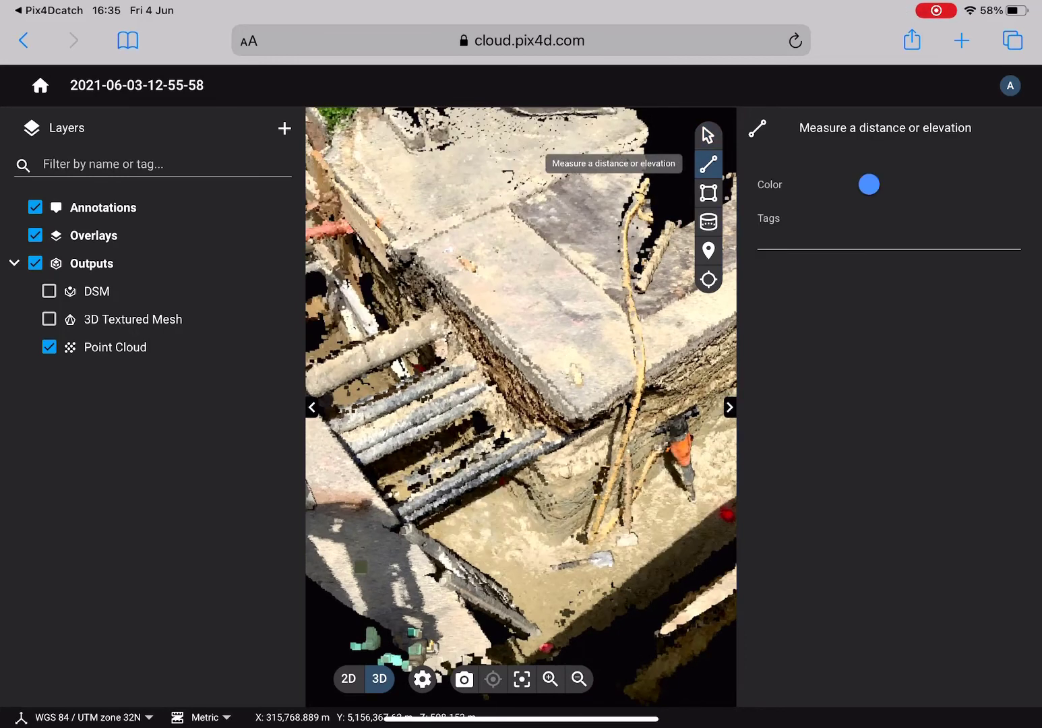